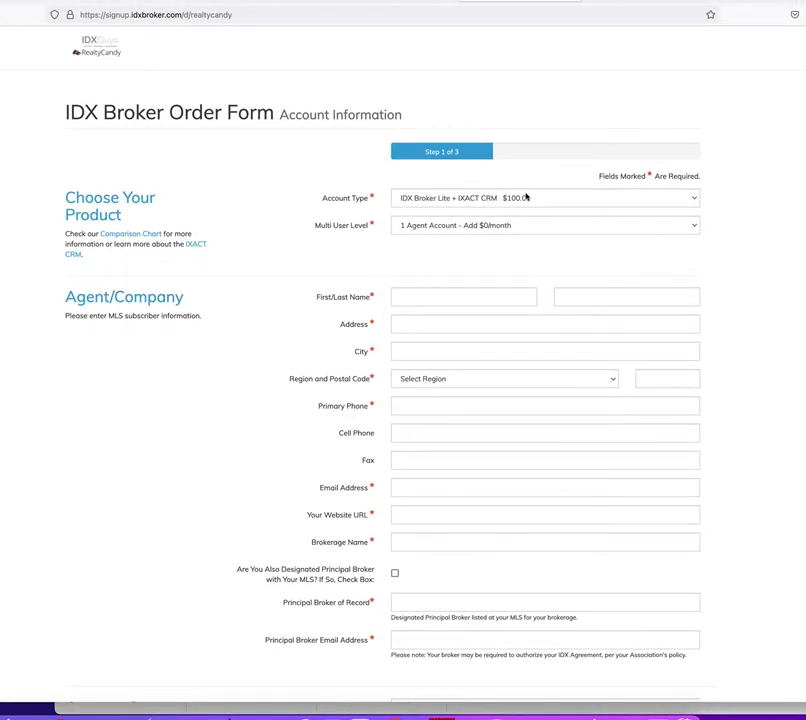
Show the Account Type choices listing Lite and Platinum plans with monthly prices
click(544, 198)
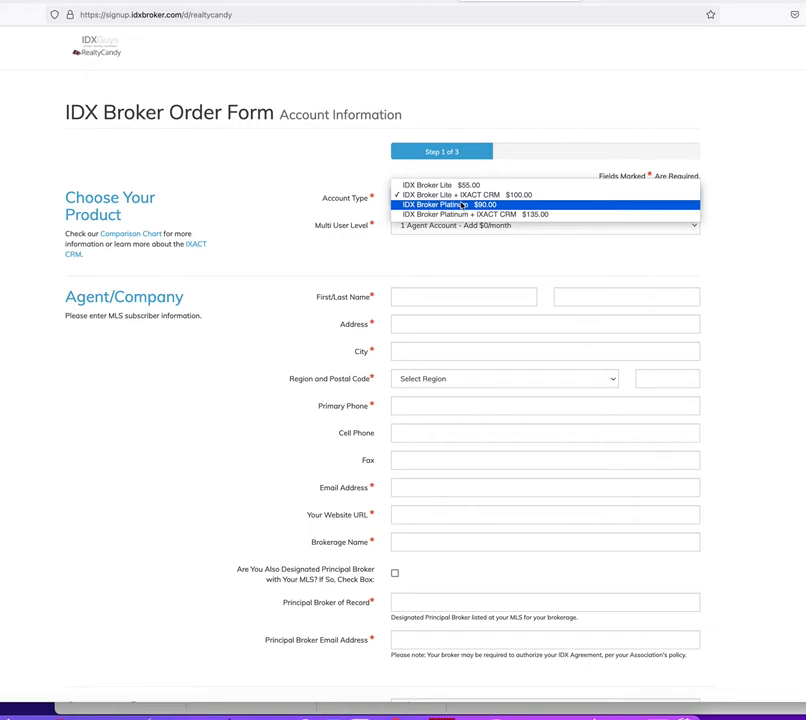
mouse_move(436, 184)
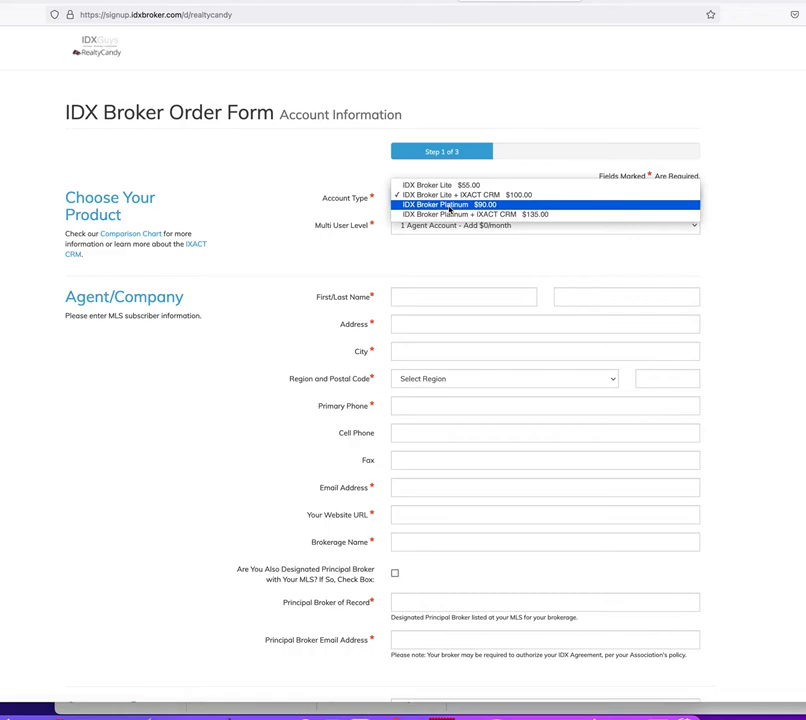
mouse_move(440, 184)
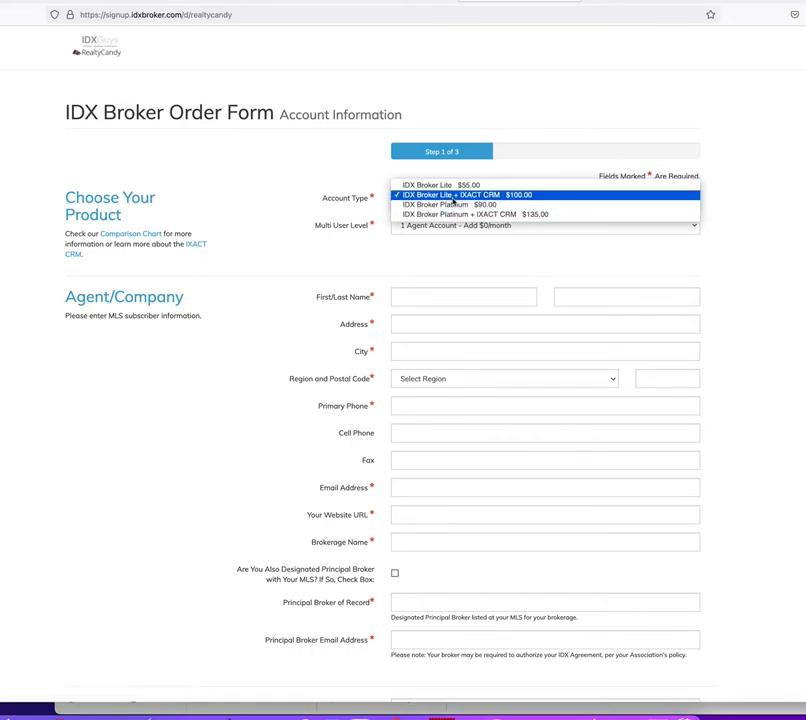
click(460, 194)
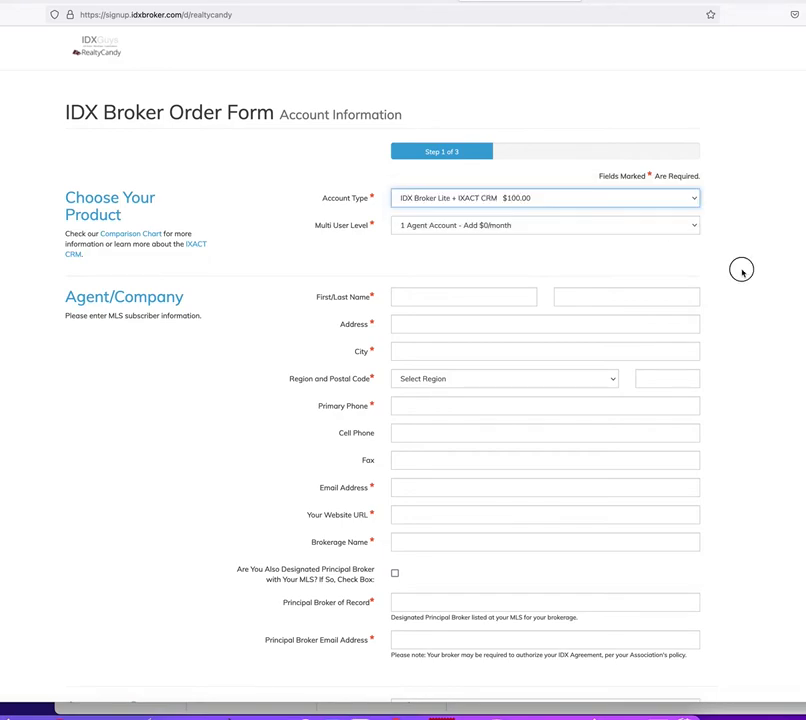
click(544, 224)
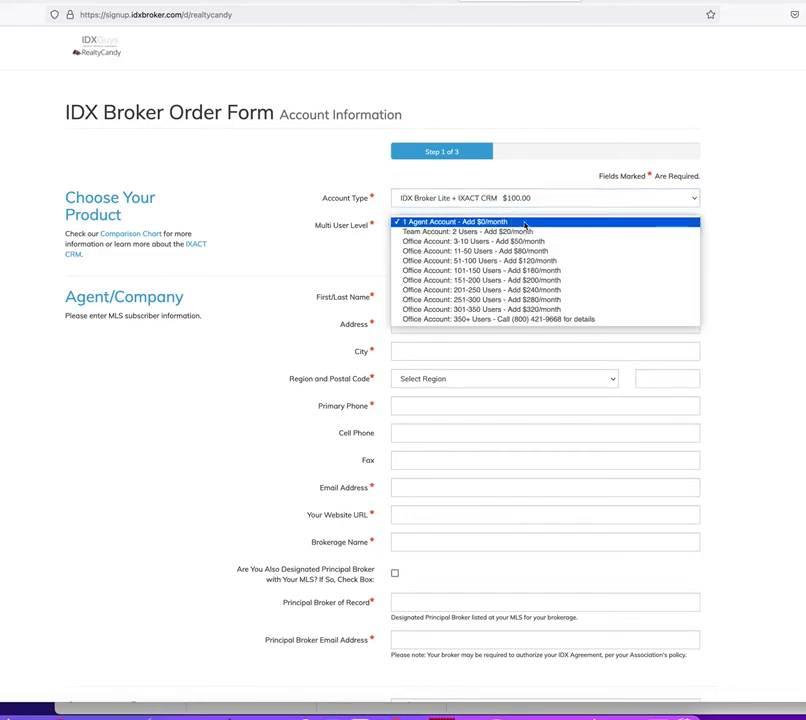
mouse_move(474, 240)
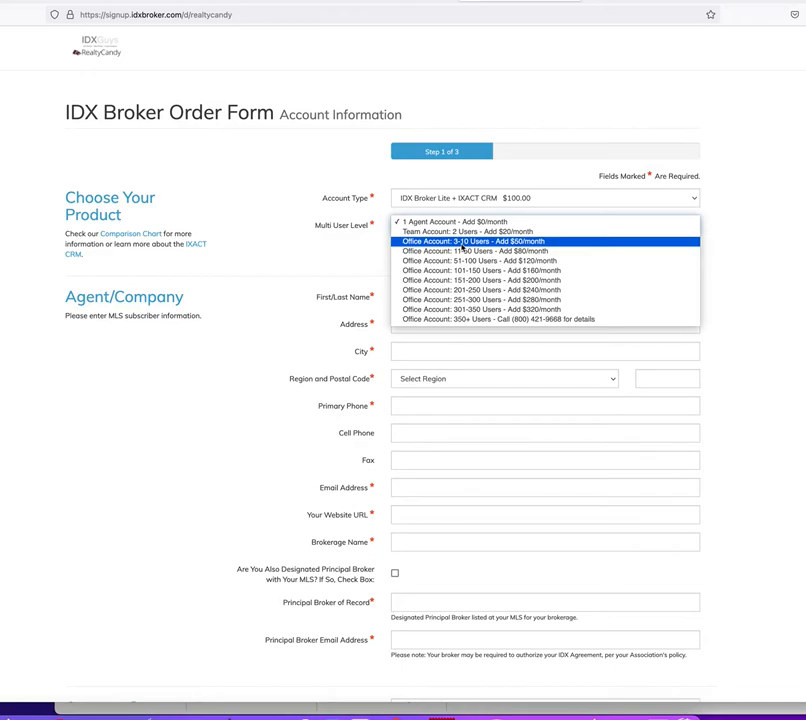
mouse_move(446, 252)
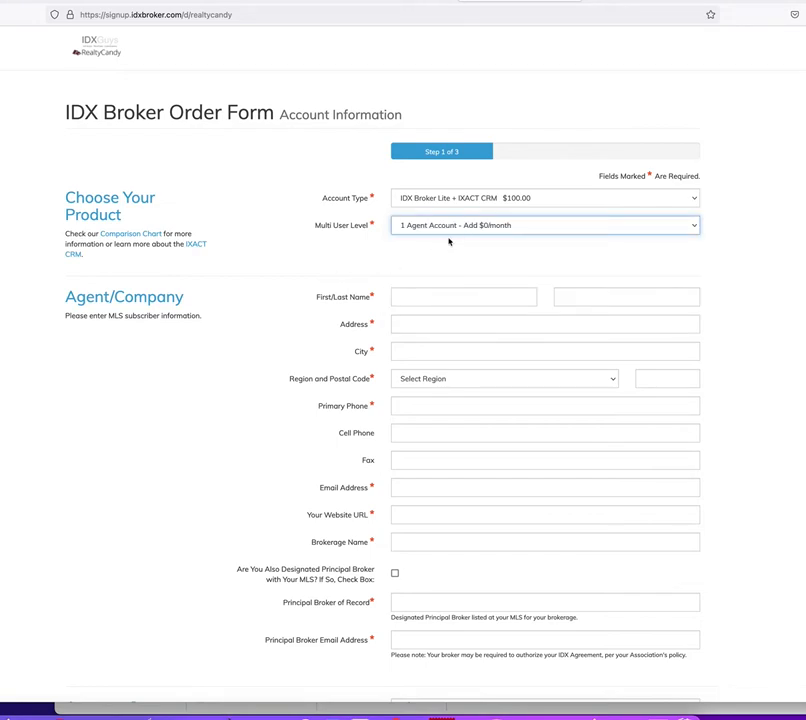
click(544, 224)
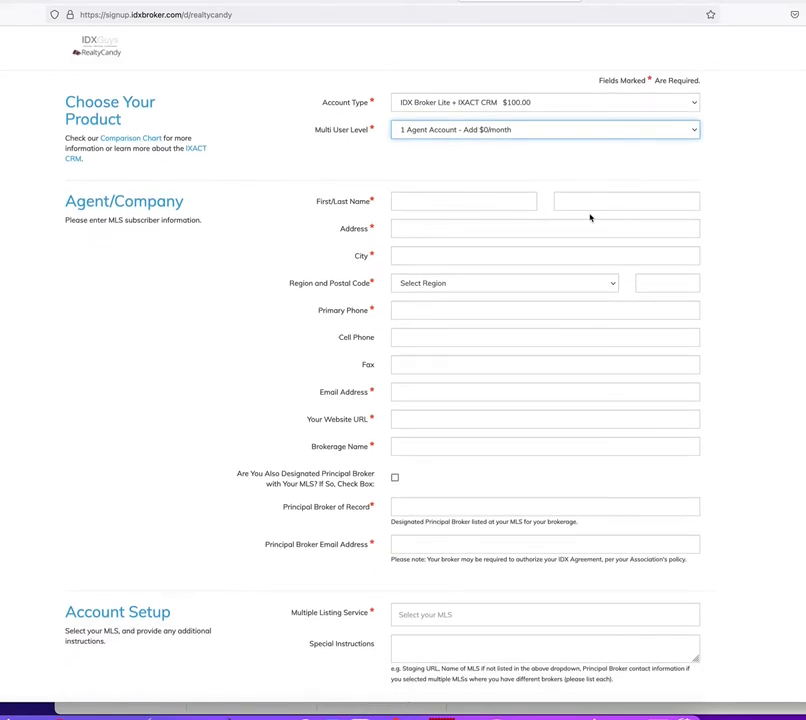
click(502, 284)
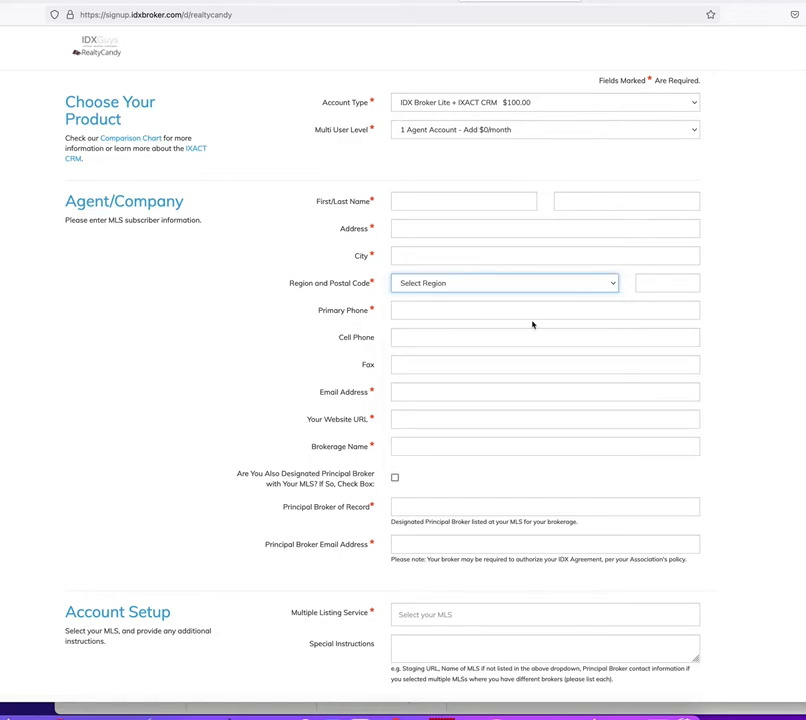
scroll(down, 3)
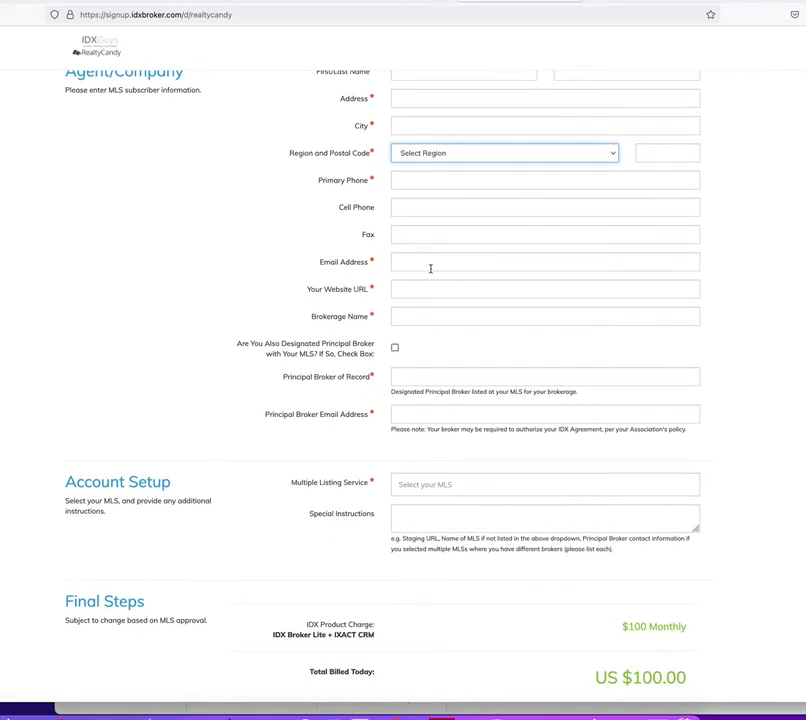
click(544, 288)
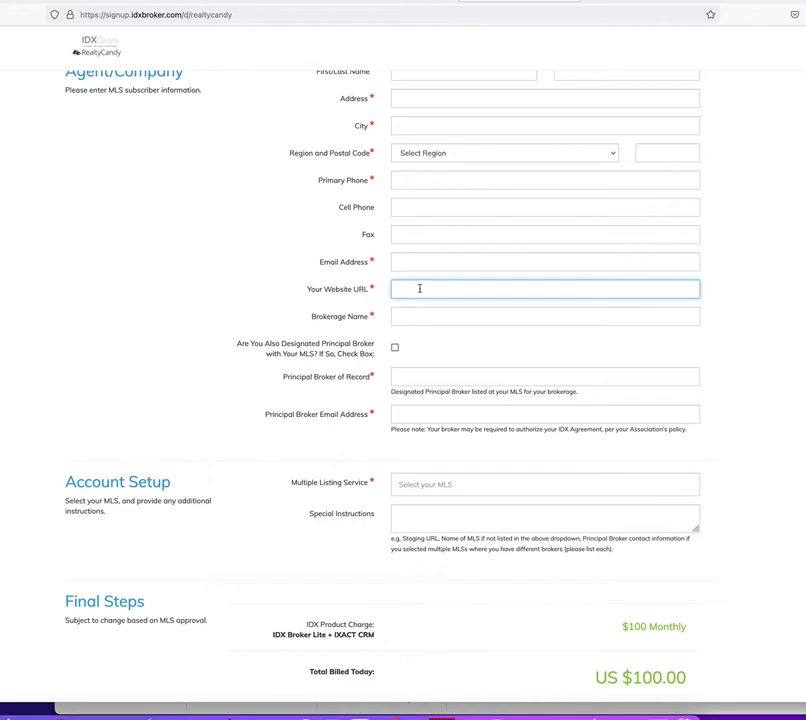
click(544, 316)
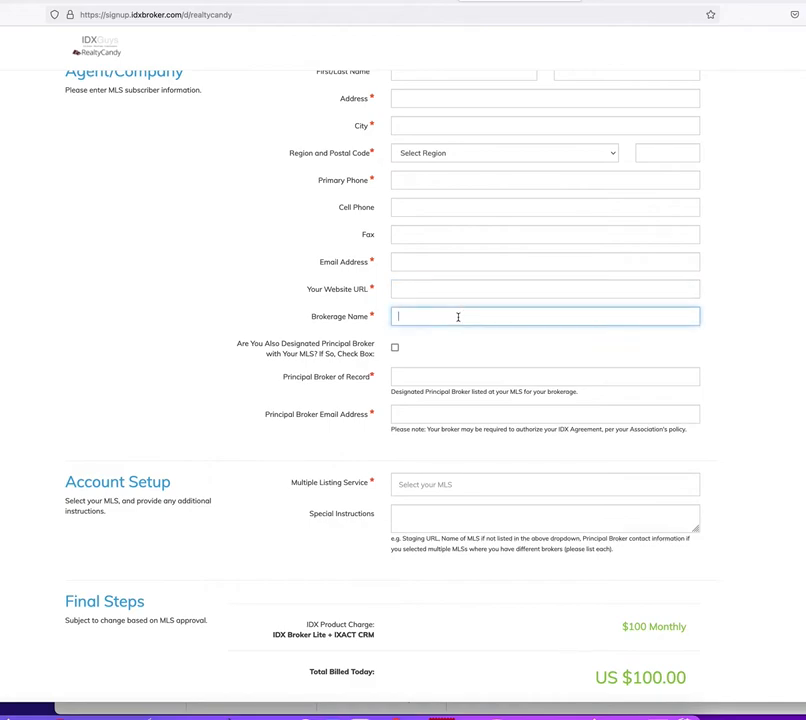
mouse_move(420, 316)
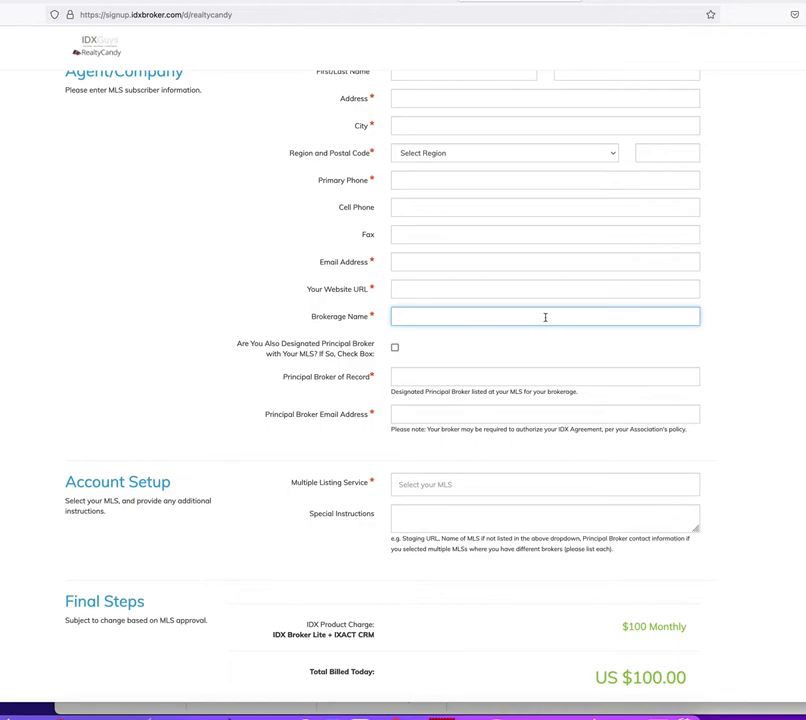
mouse_move(456, 334)
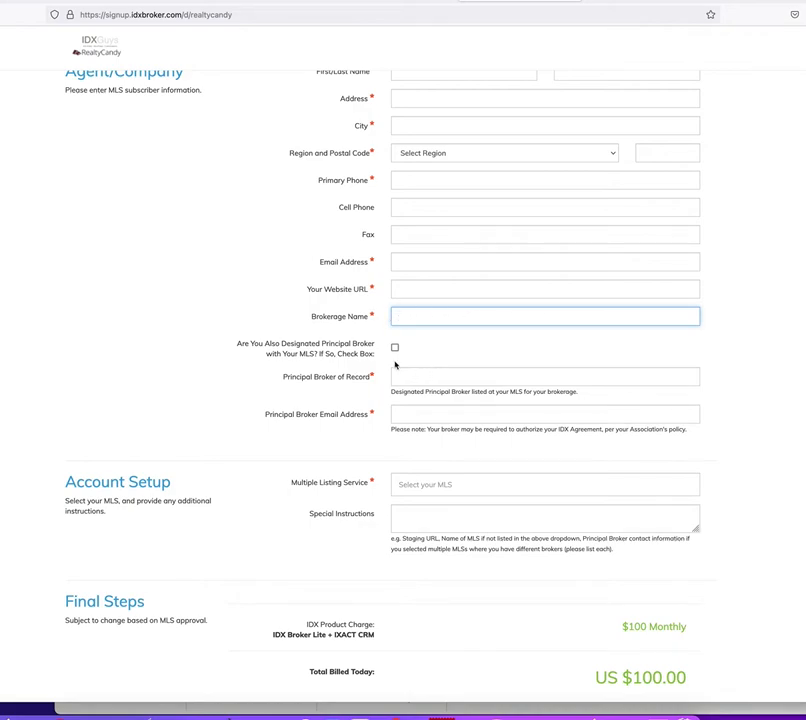
click(394, 348)
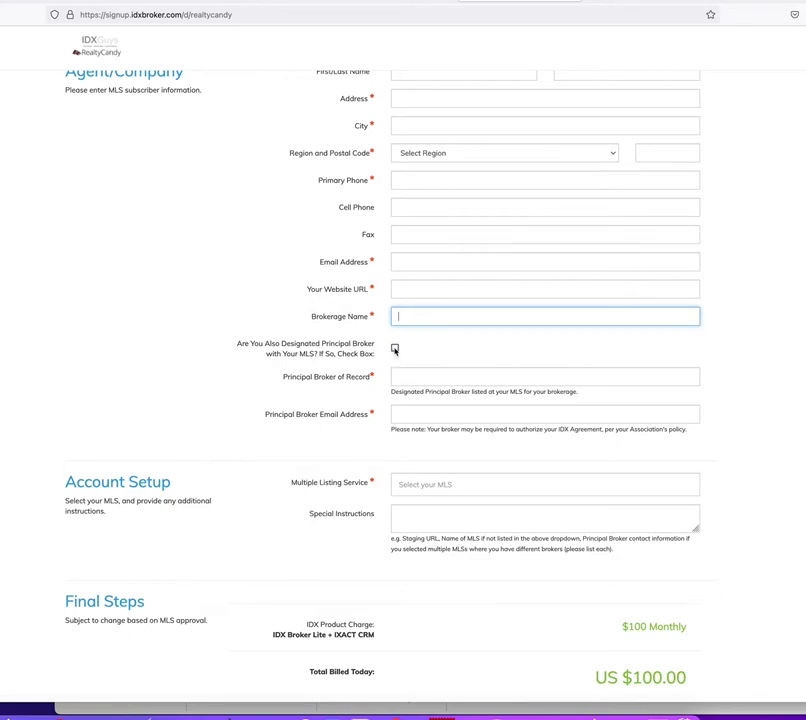
click(394, 348)
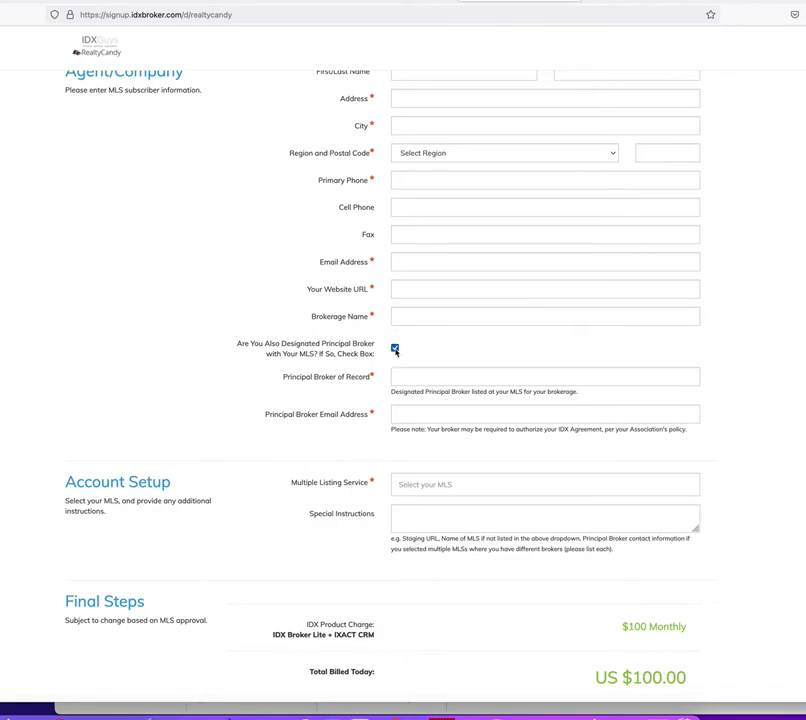
click(394, 348)
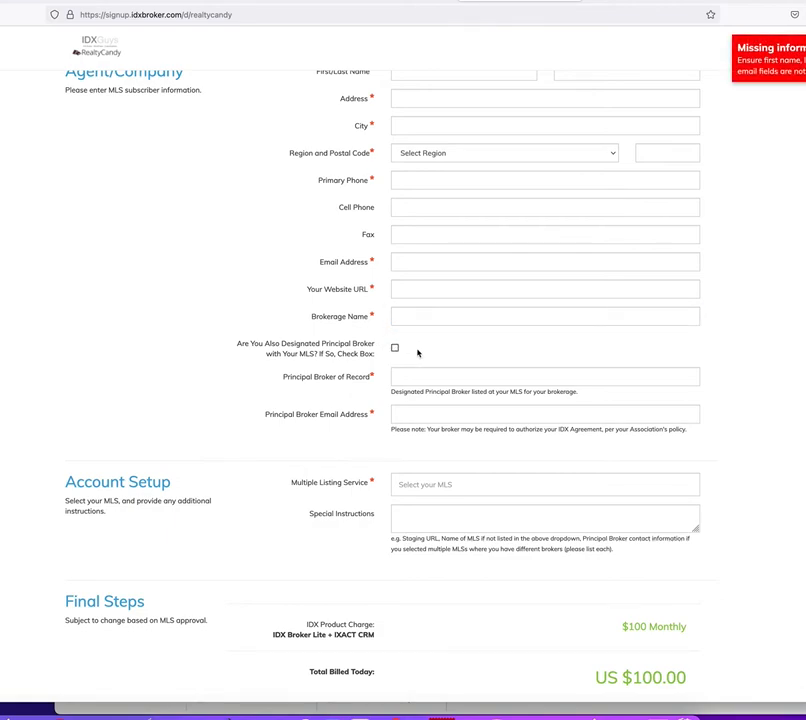
click(544, 376)
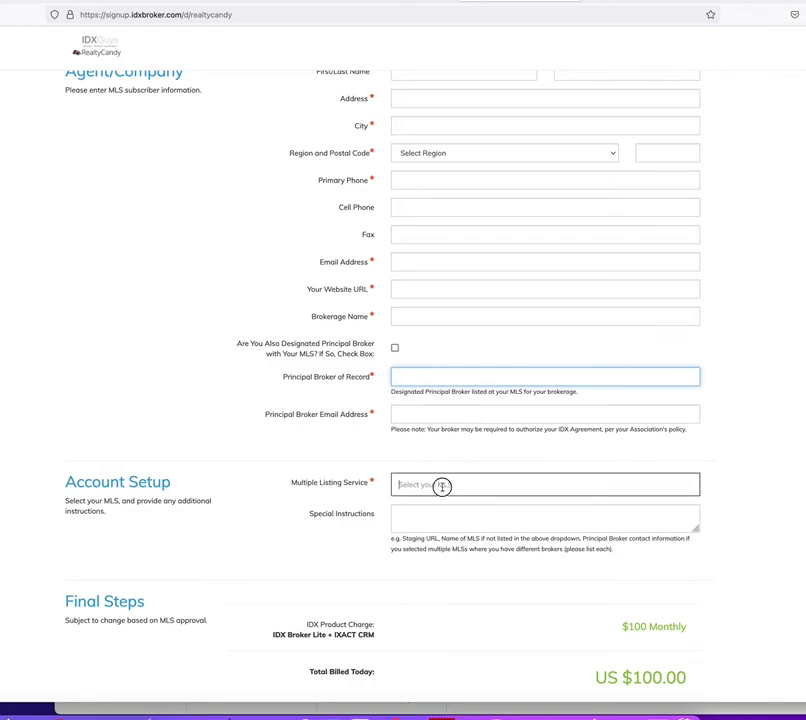
Search the MLS list for Albuquerque / New Mexico options, then close it with nothing selected
click(544, 484)
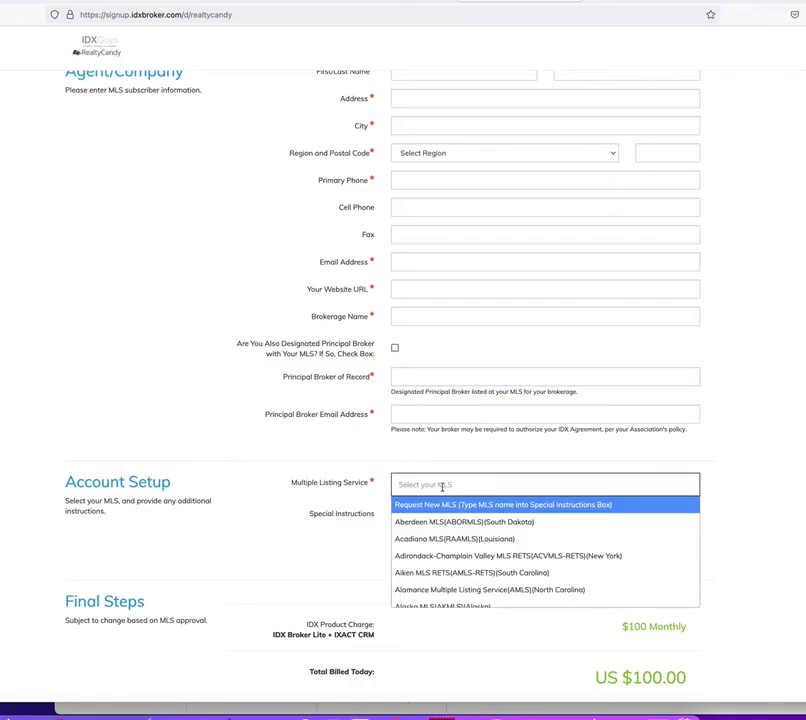
text(albu)
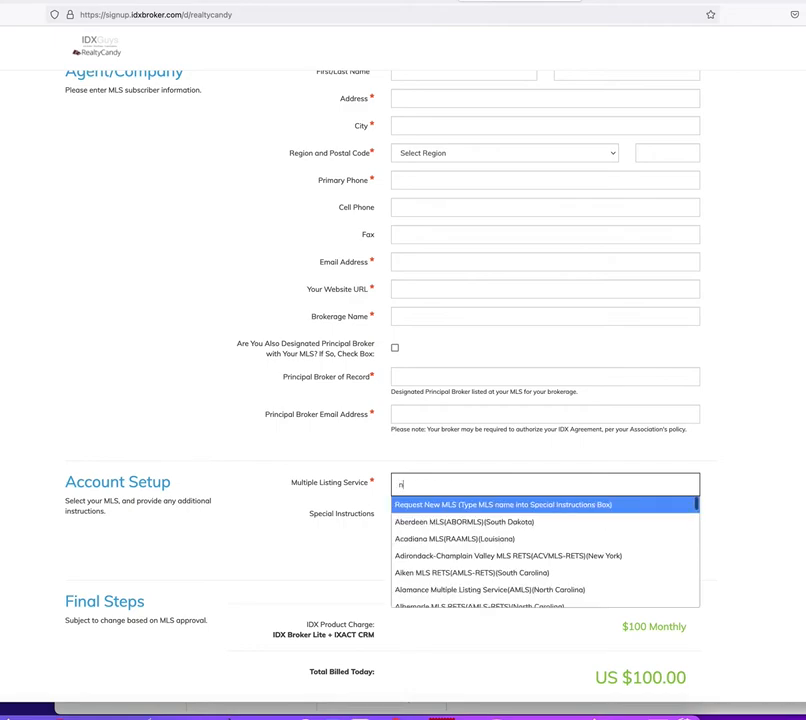
text(ew mex)
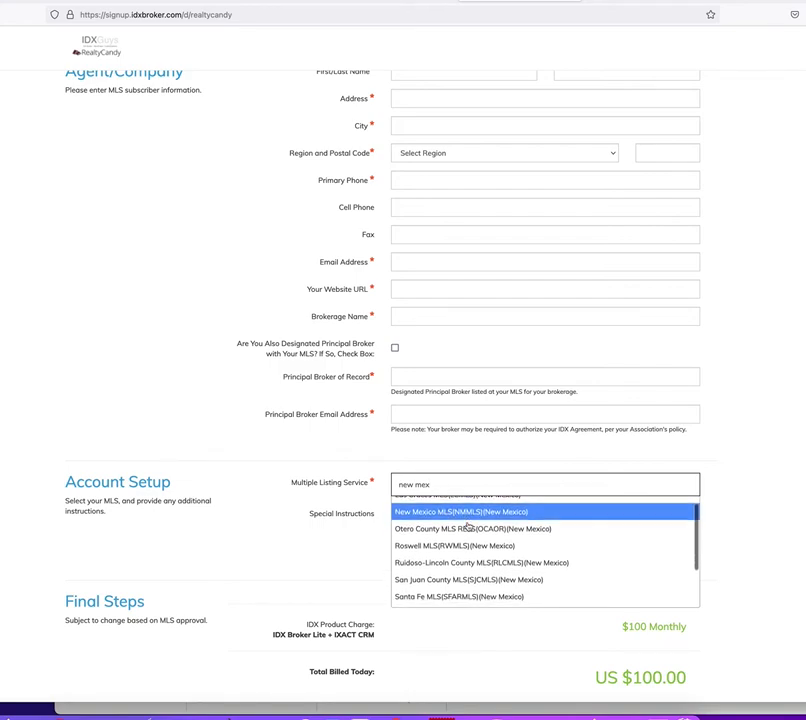
scroll(down, 3)
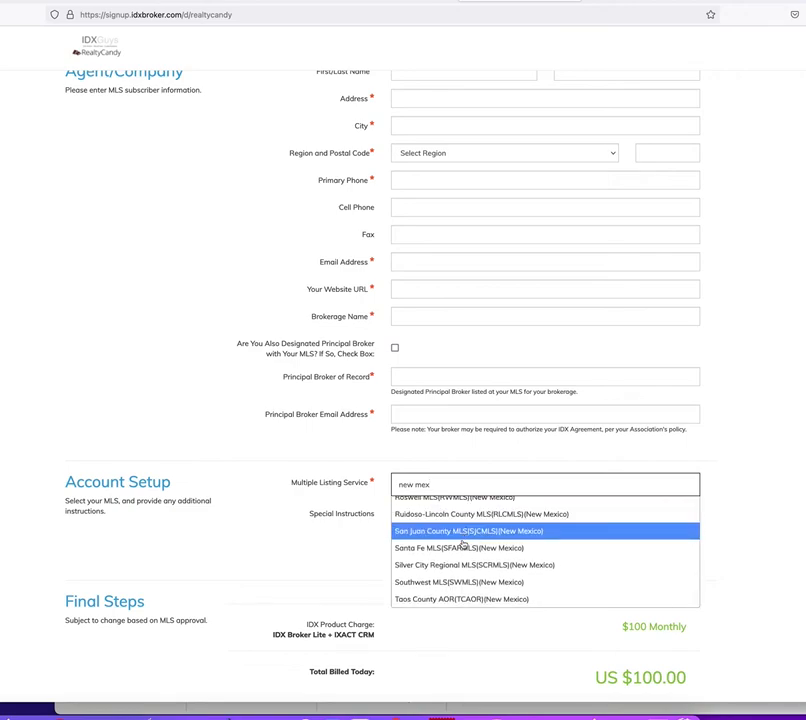
mouse_move(484, 514)
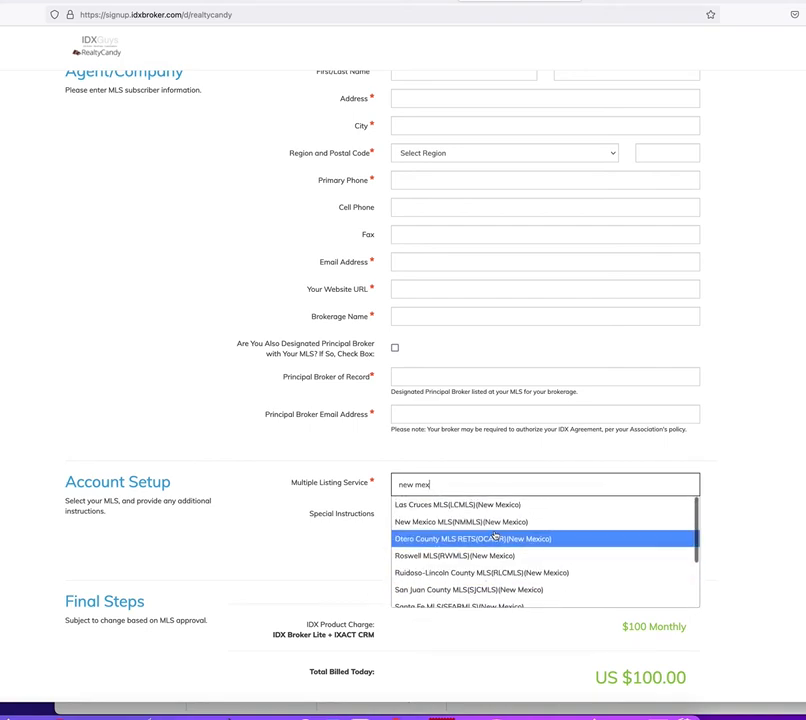
mouse_move(492, 520)
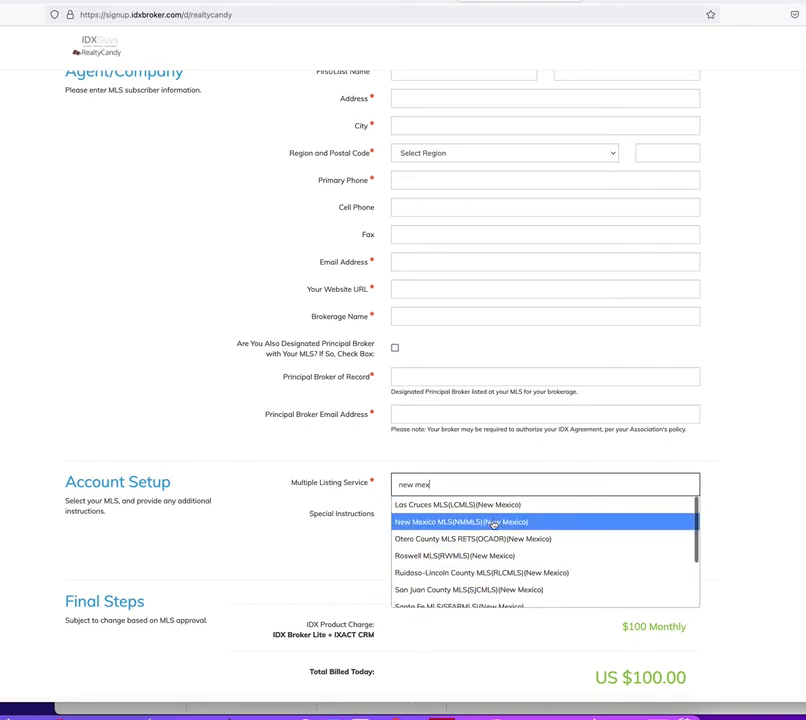
mouse_move(502, 532)
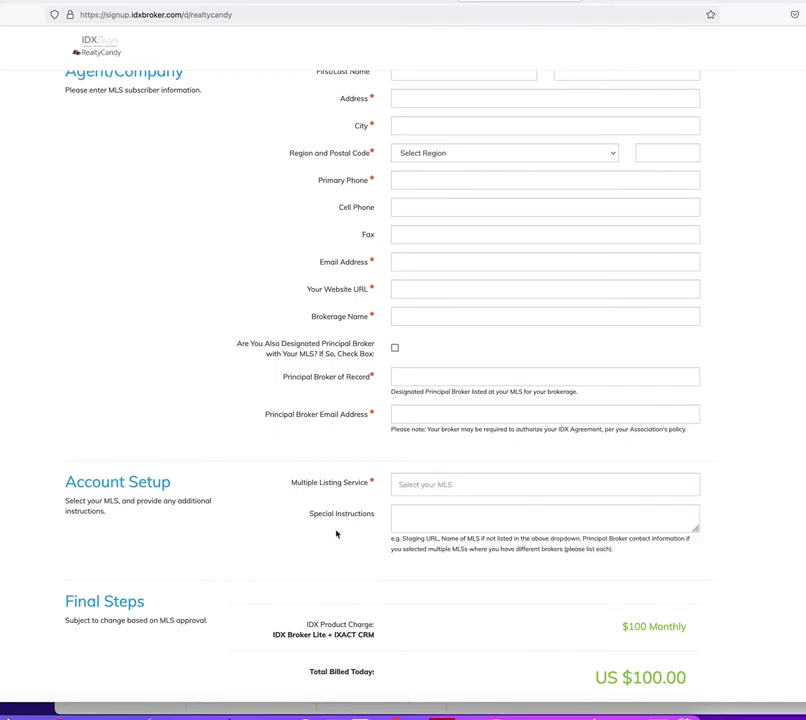
scroll(down, 3)
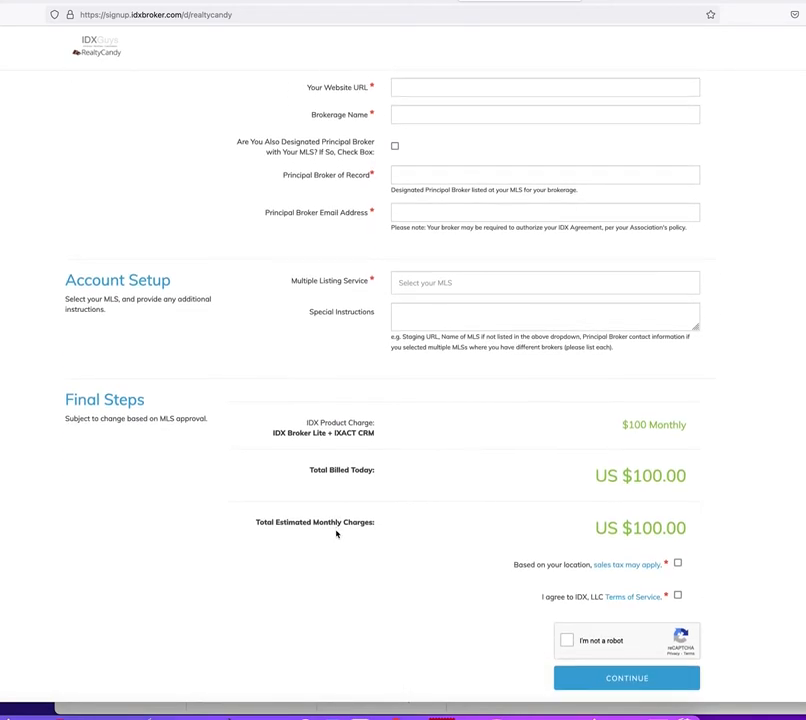
click(544, 312)
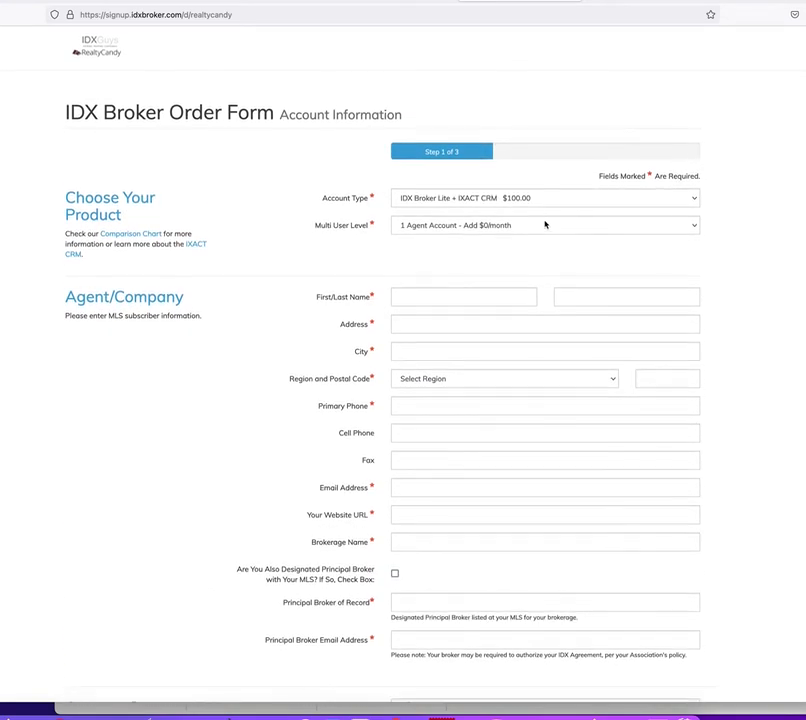
Choose IDX Broker Platinum and search 'new' to pick Southwest MLS (SWMLS) New Mexico
click(544, 198)
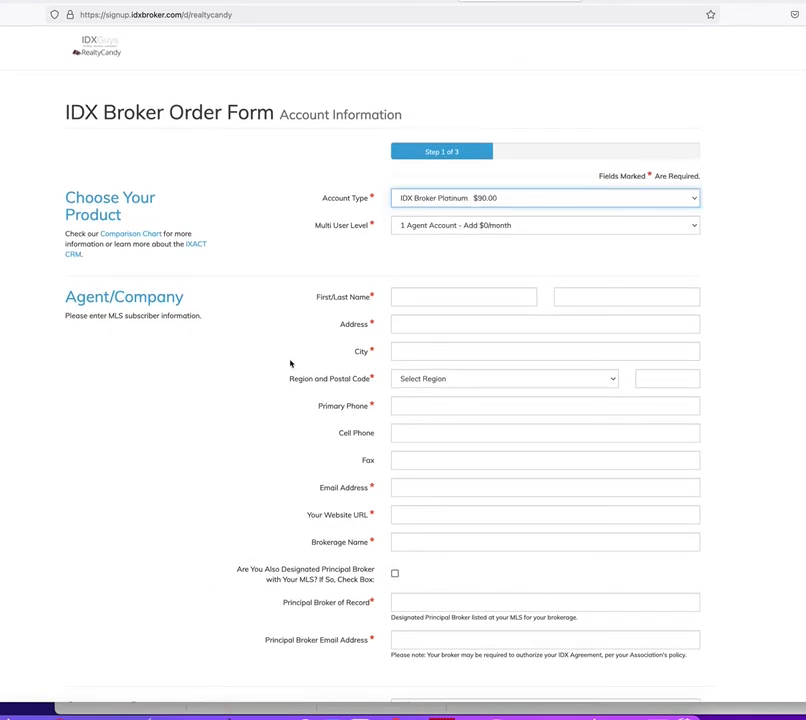
scroll(down, 3)
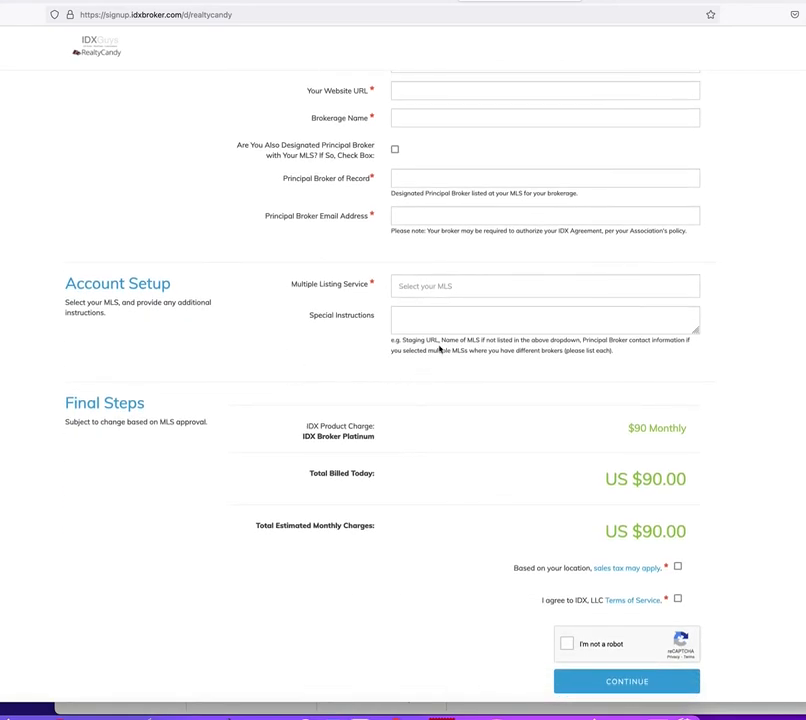
click(544, 286)
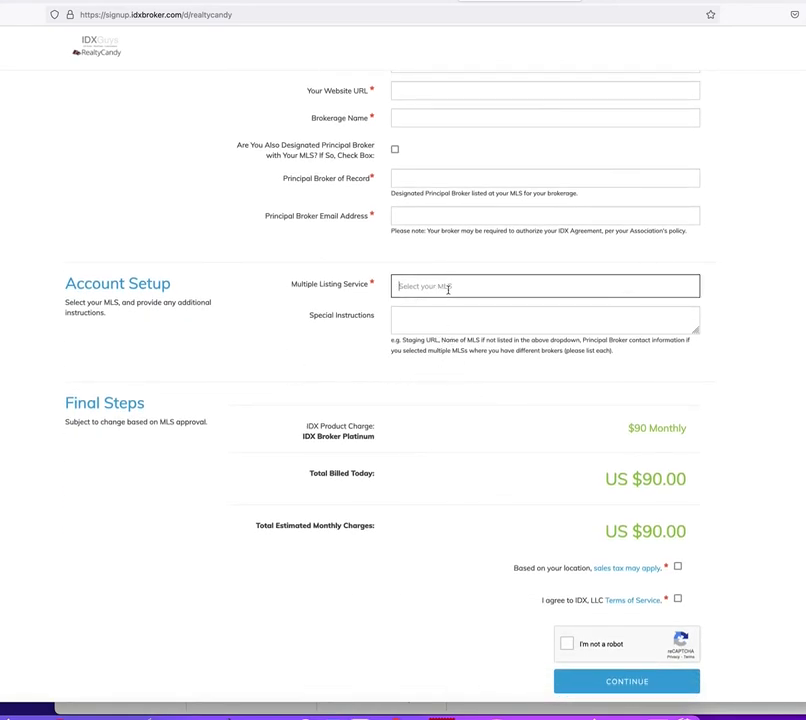
text(new)
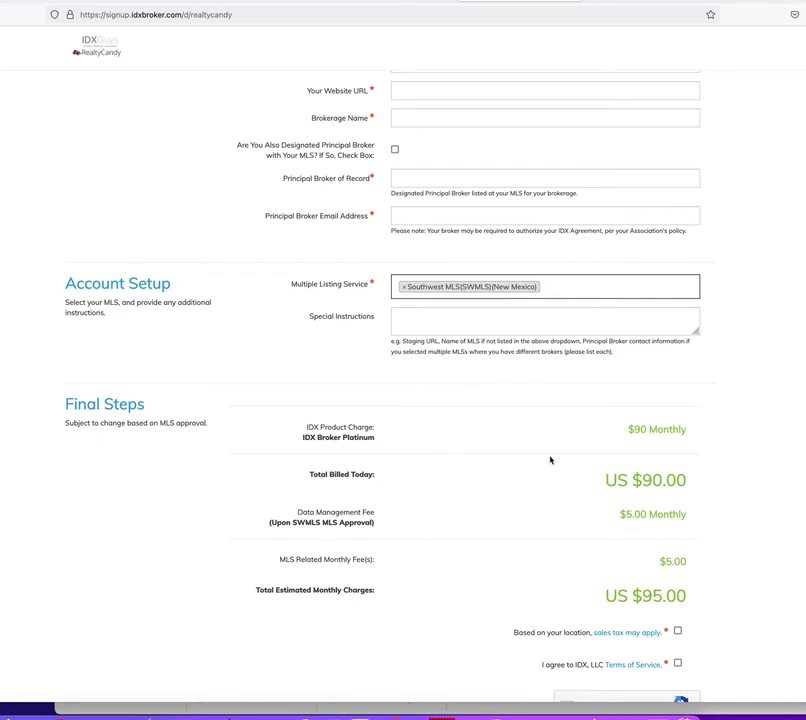
mouse_move(304, 524)
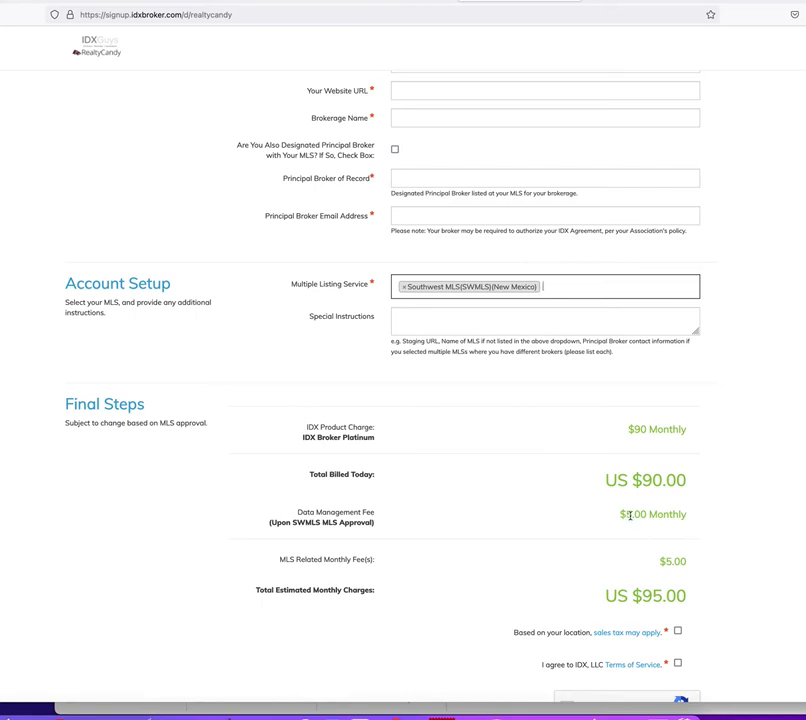
Tick the sales-tax notice and the IDX, LLC Terms of Service checkboxes; total stays $95
scroll(down, 3)
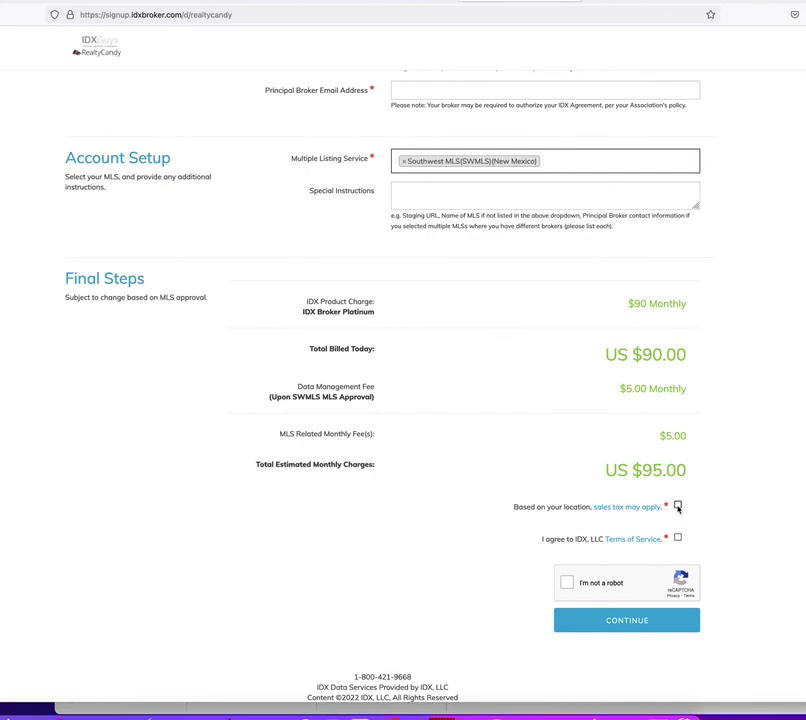
click(688, 538)
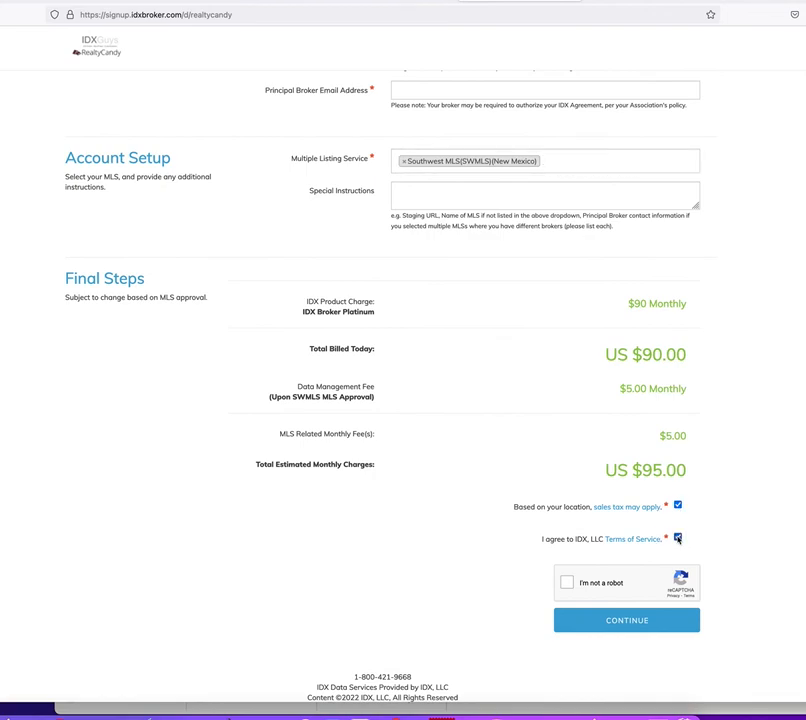
click(686, 540)
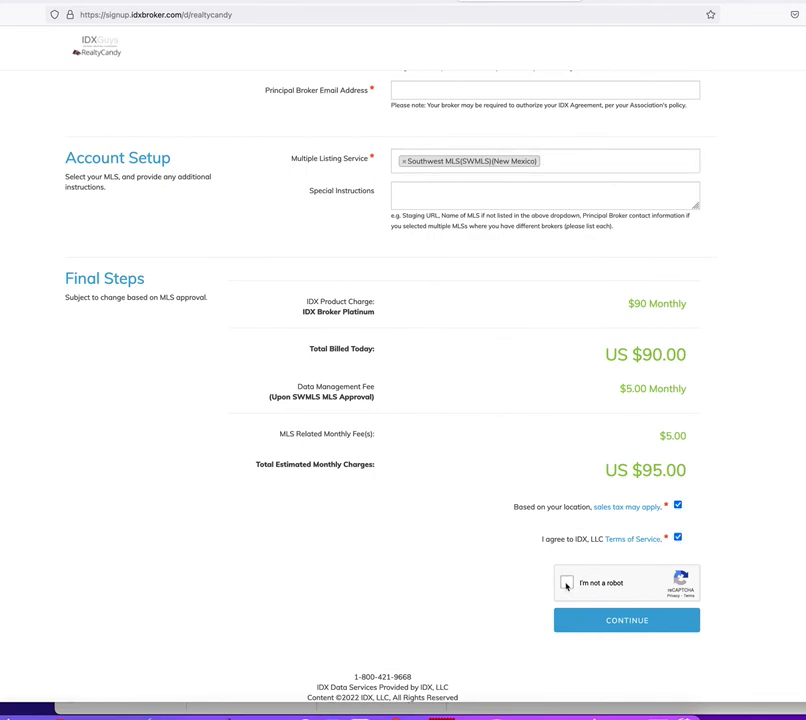
mouse_move(516, 348)
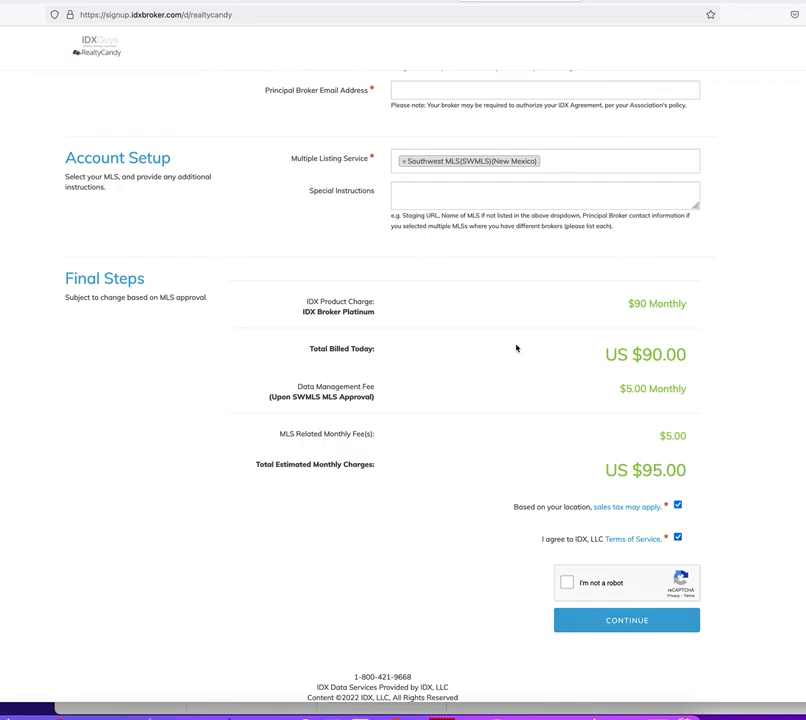
scroll(up, 3)
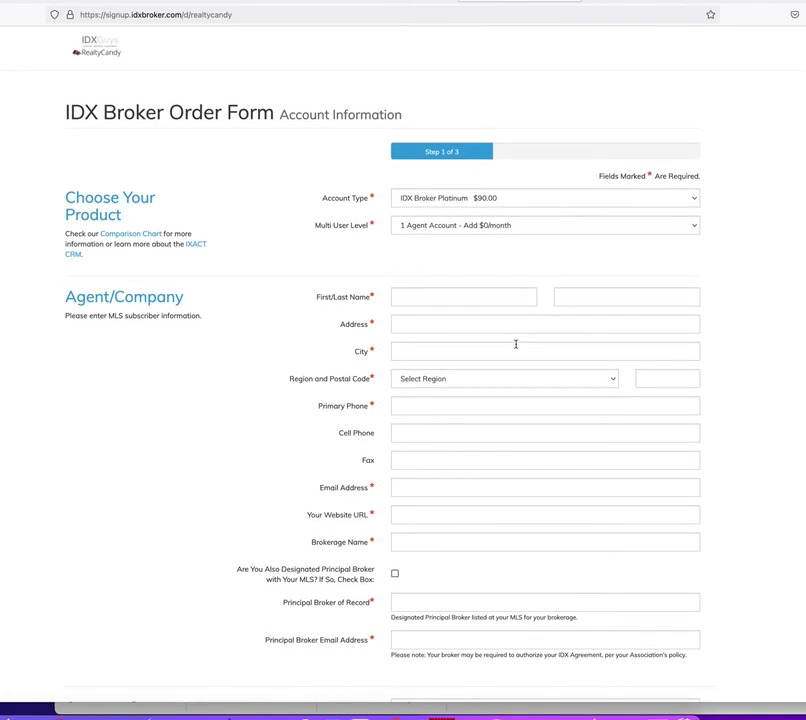
mouse_move(512, 320)
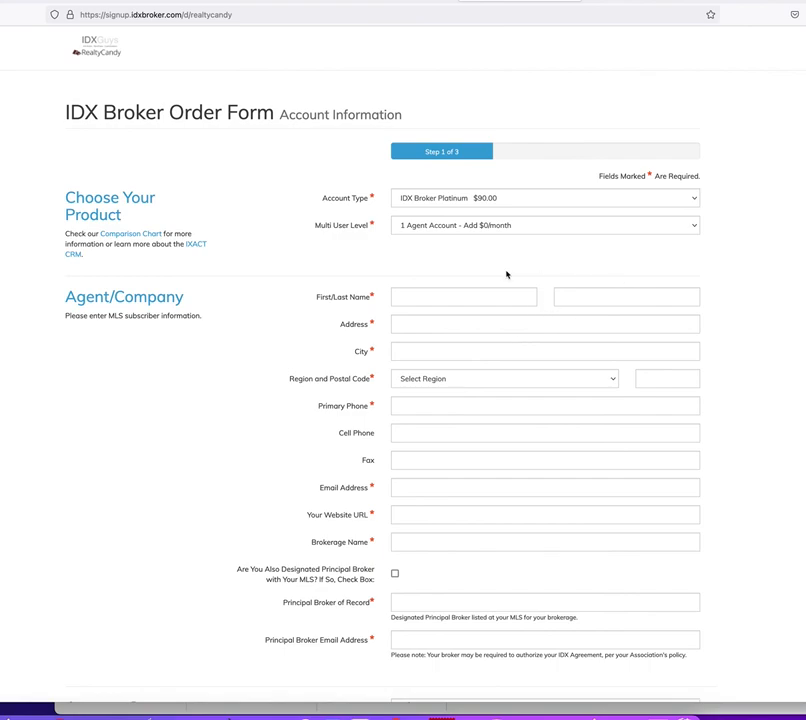
scroll(down, 3)
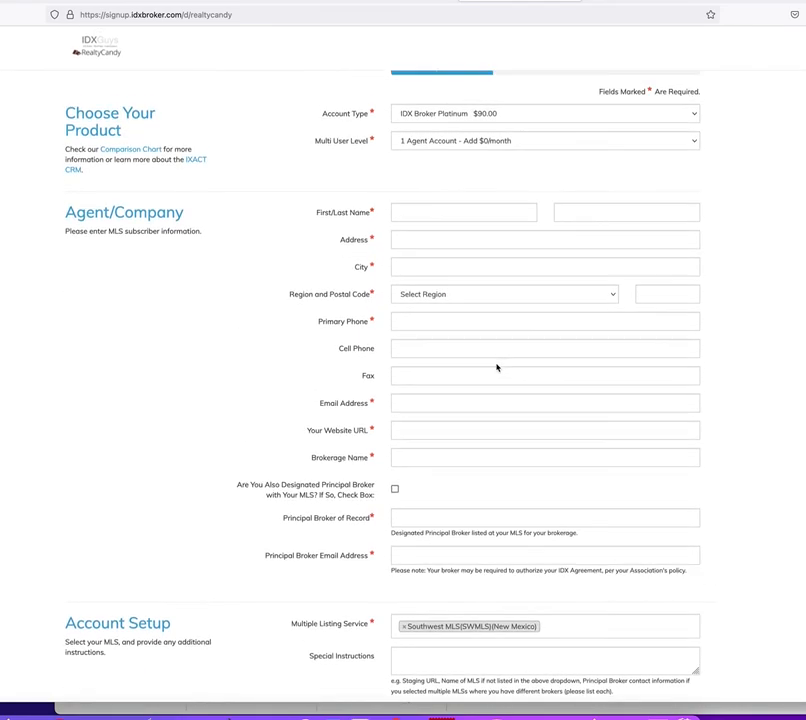
scroll(up, 3)
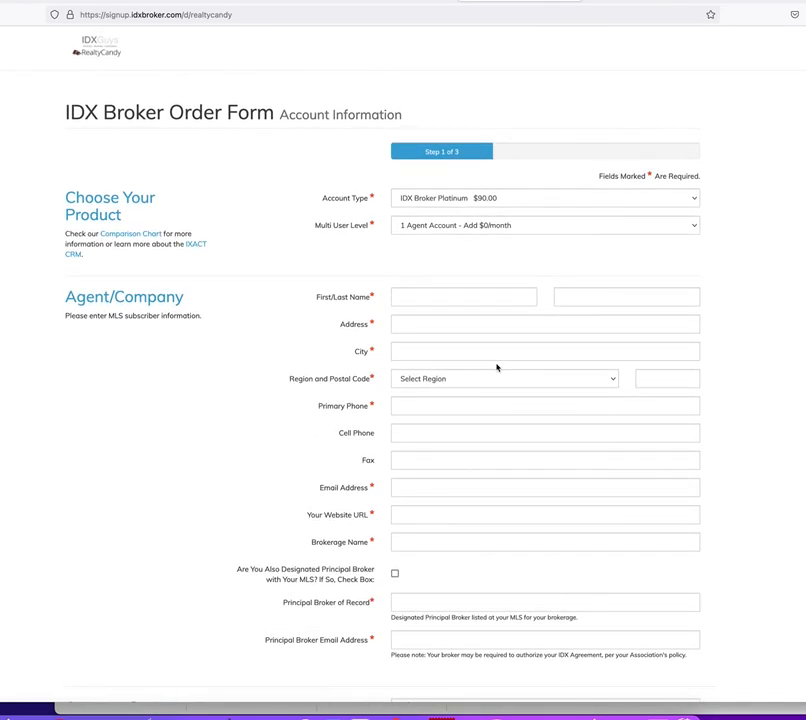